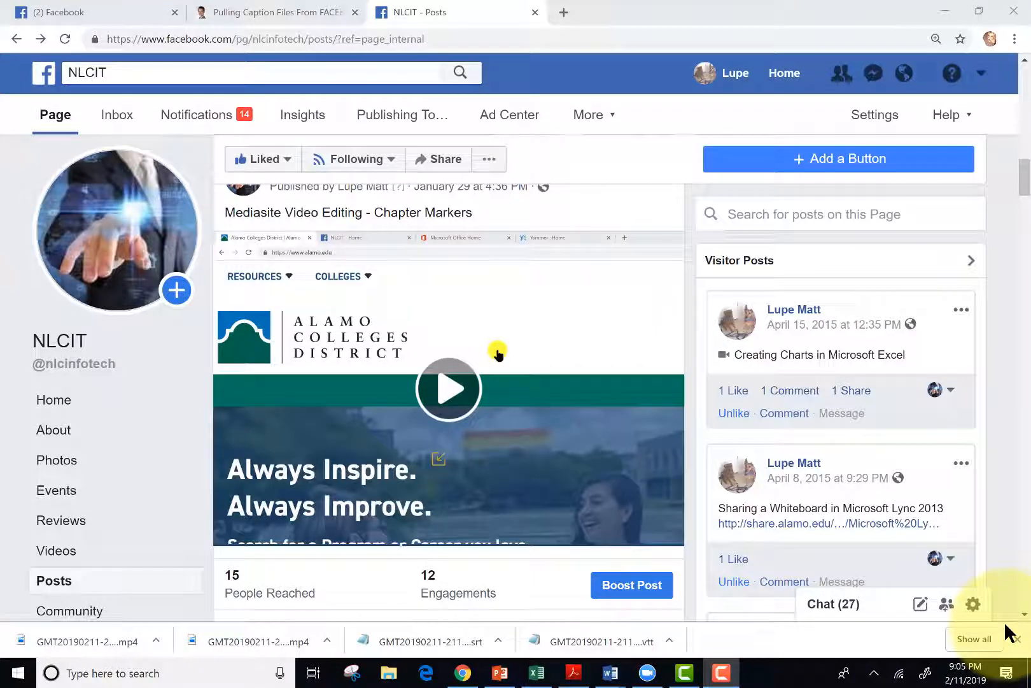
Scroll to the chapter-markers video post and open its more-options menu
scroll("down", 3)
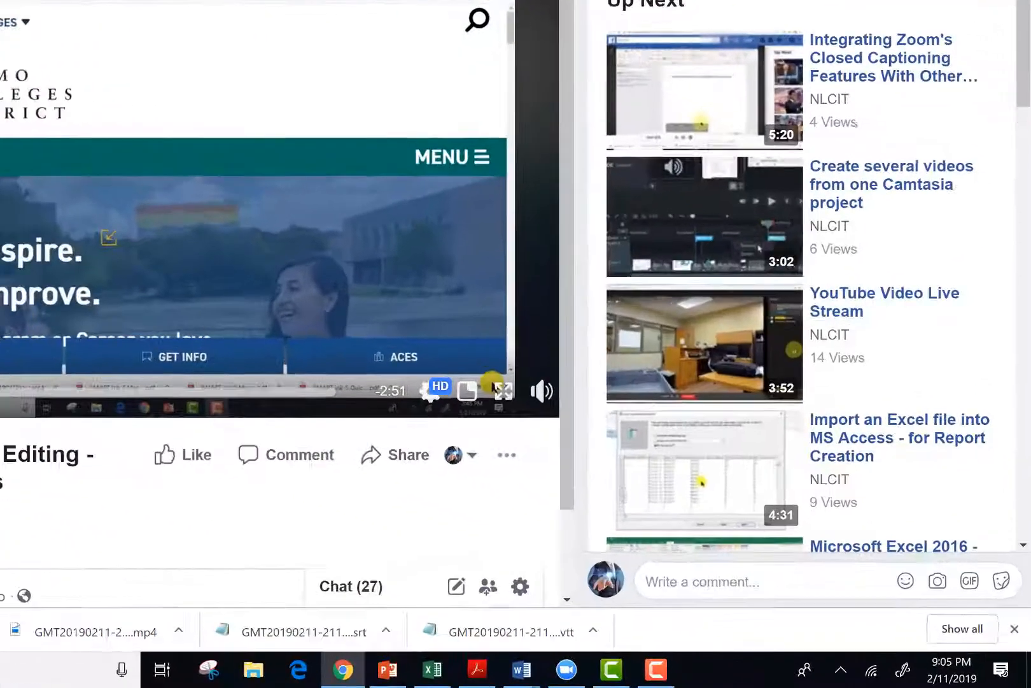
scroll("down", 3)
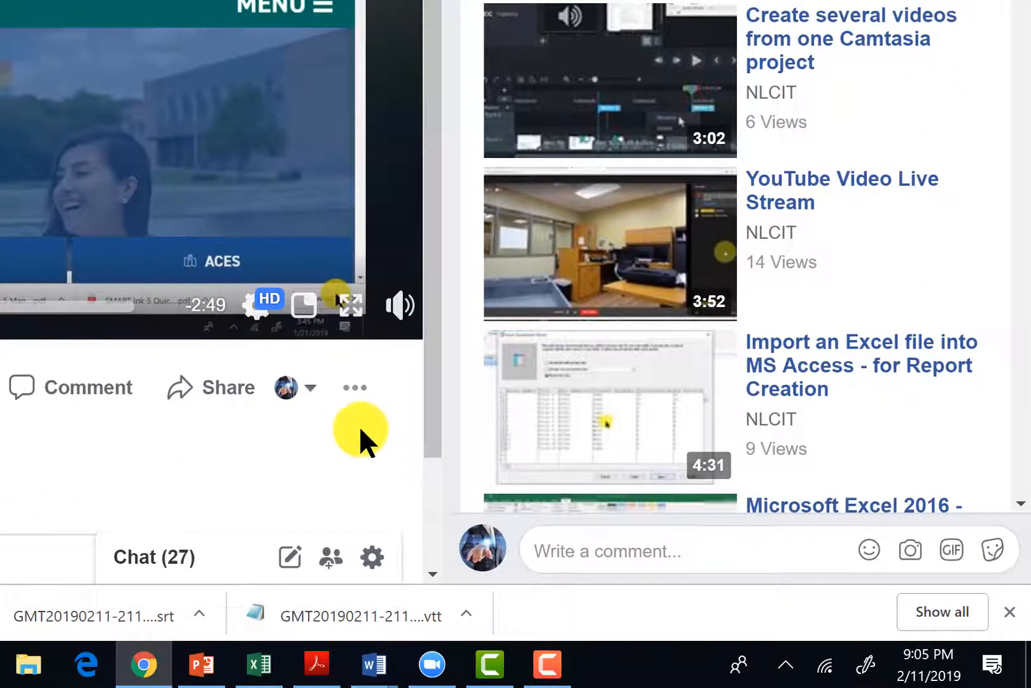
left_click(356, 387)
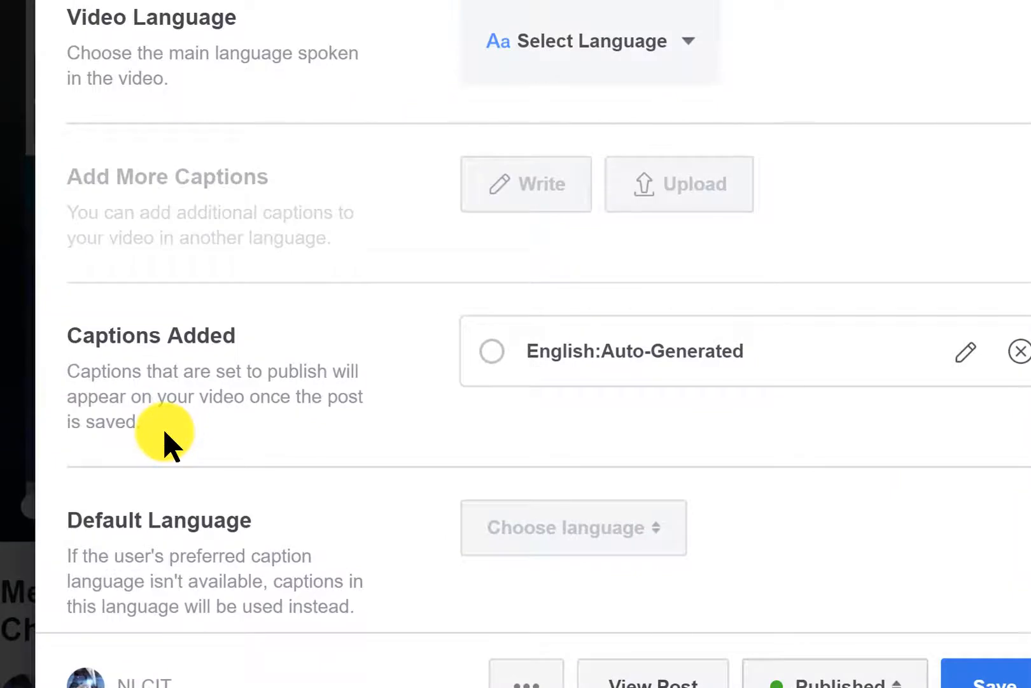
mouse_move(490, 380)
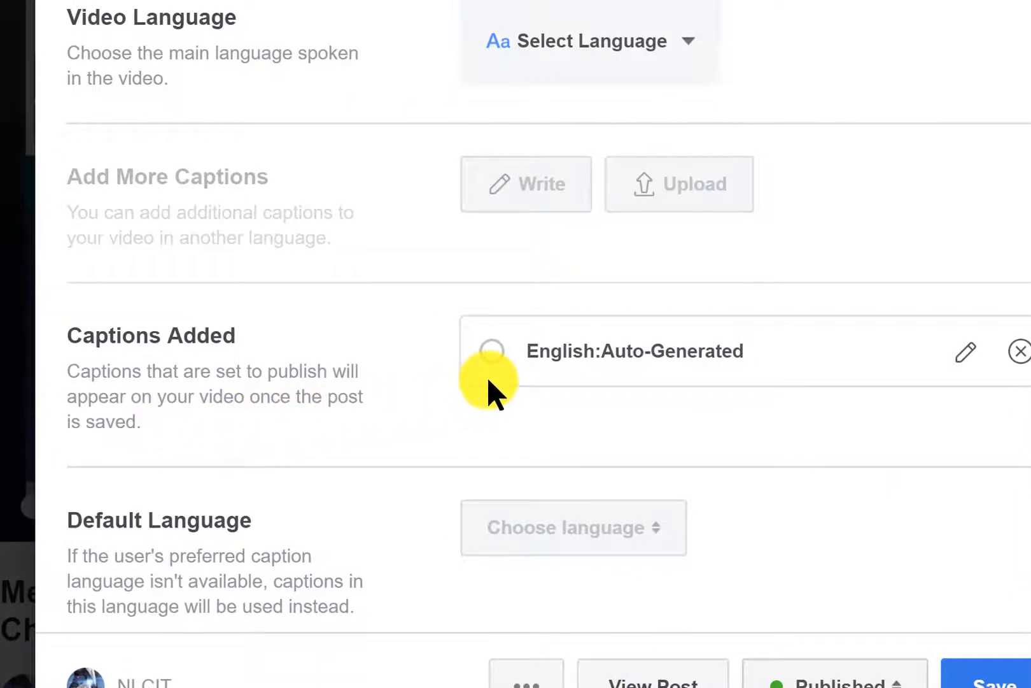
Publish English auto-generated captions with English (US) default, then edit those captions
left_click(491, 351)
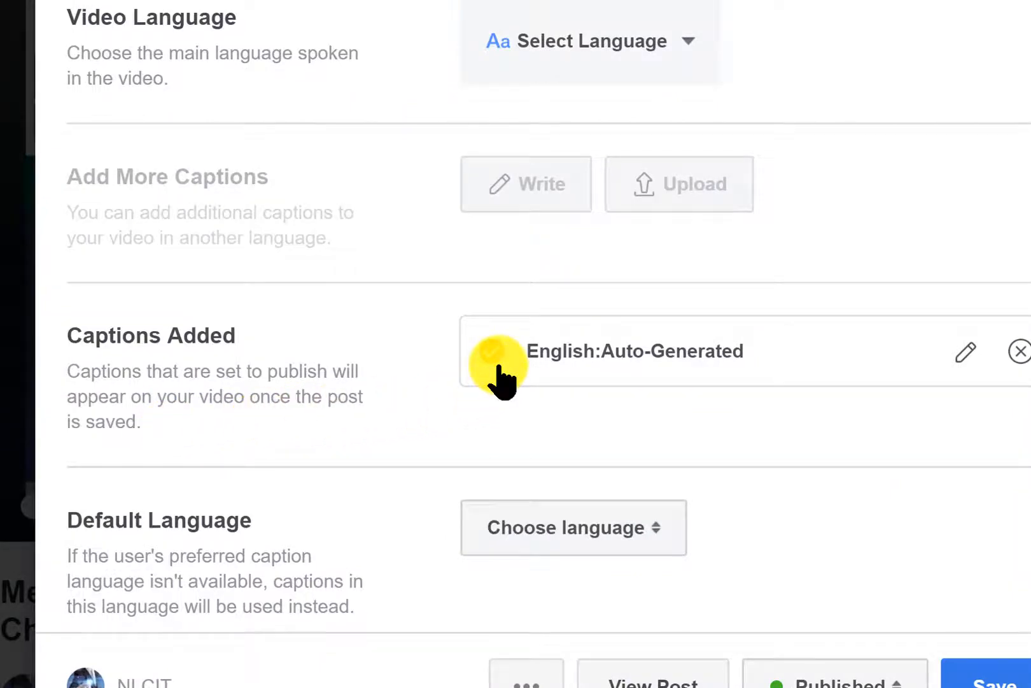
left_click(589, 41)
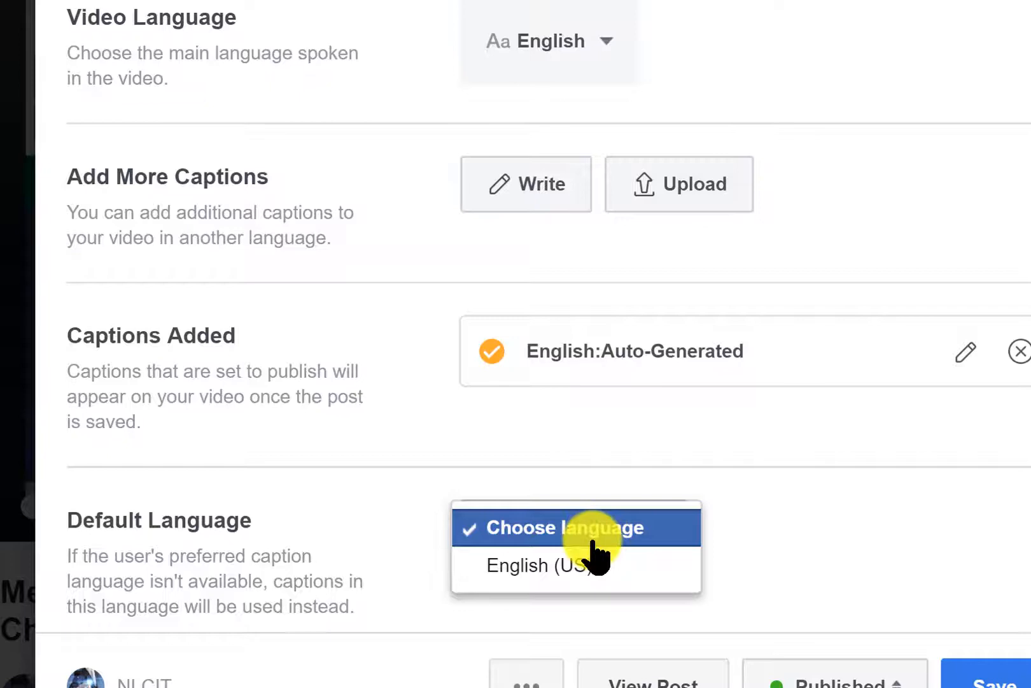
left_click(572, 565)
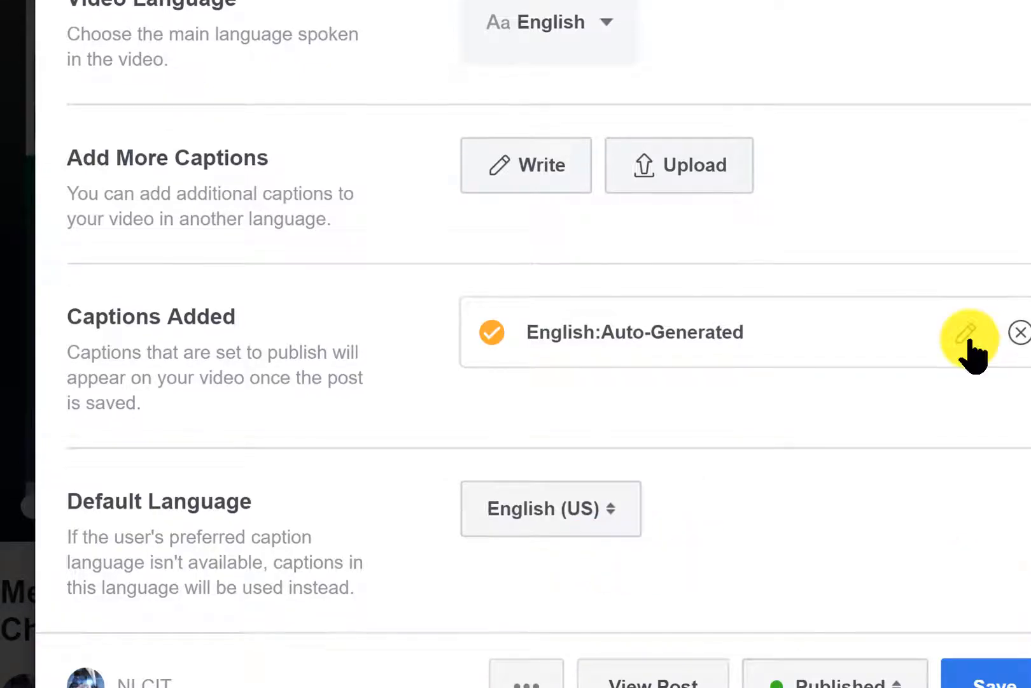
left_click(965, 331)
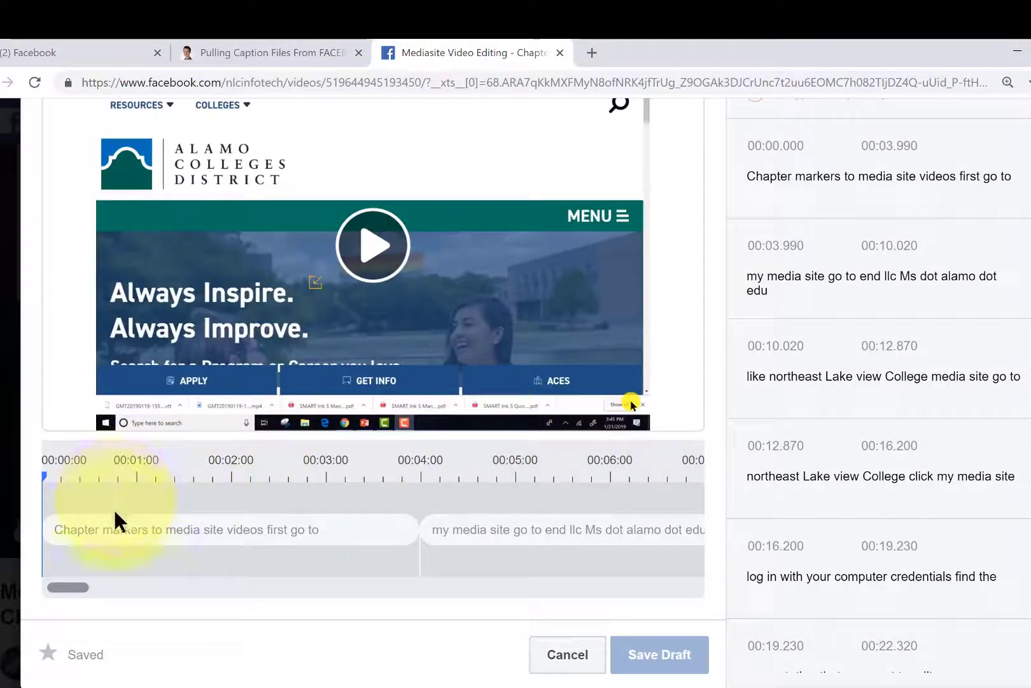
mouse_move(337, 541)
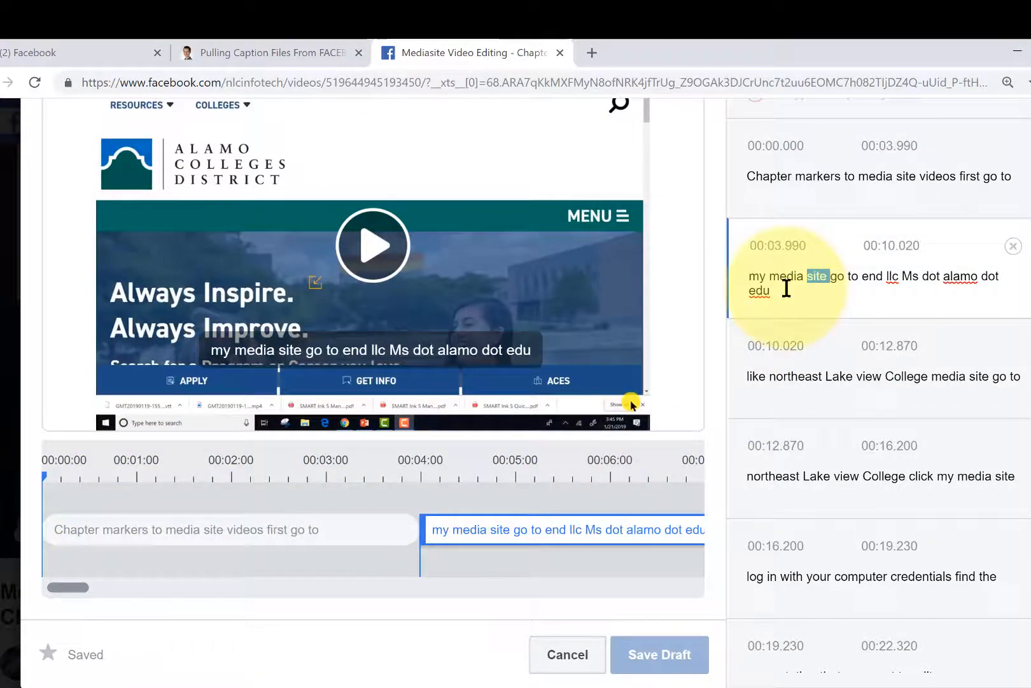
mouse_move(710, 467)
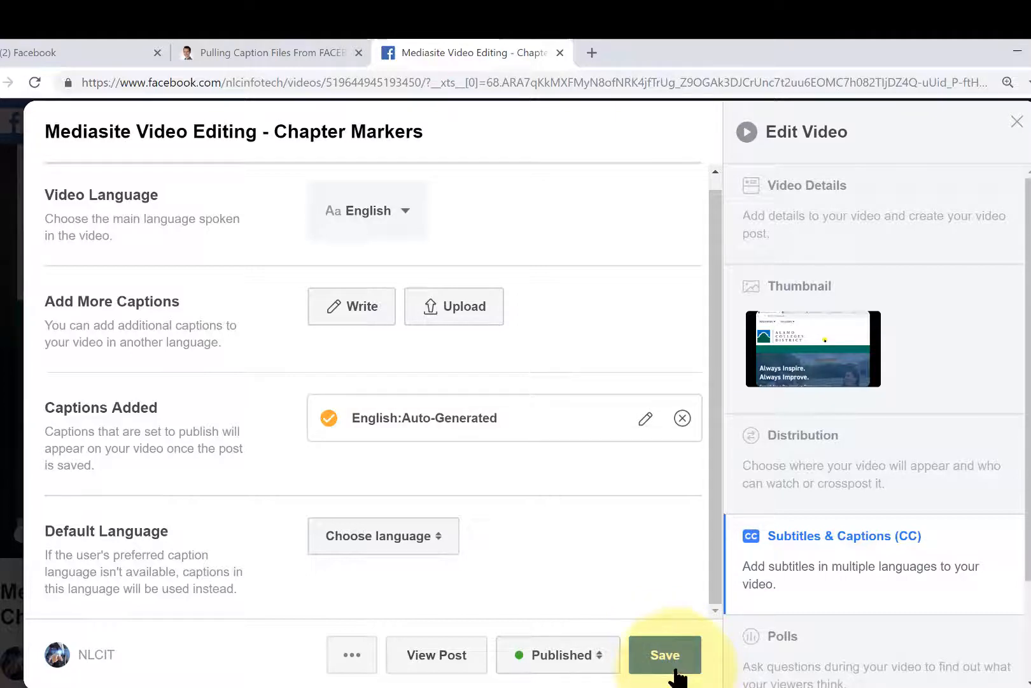
Save captions, confirm Always Show Captions is On, and return to the video
left_click(664, 655)
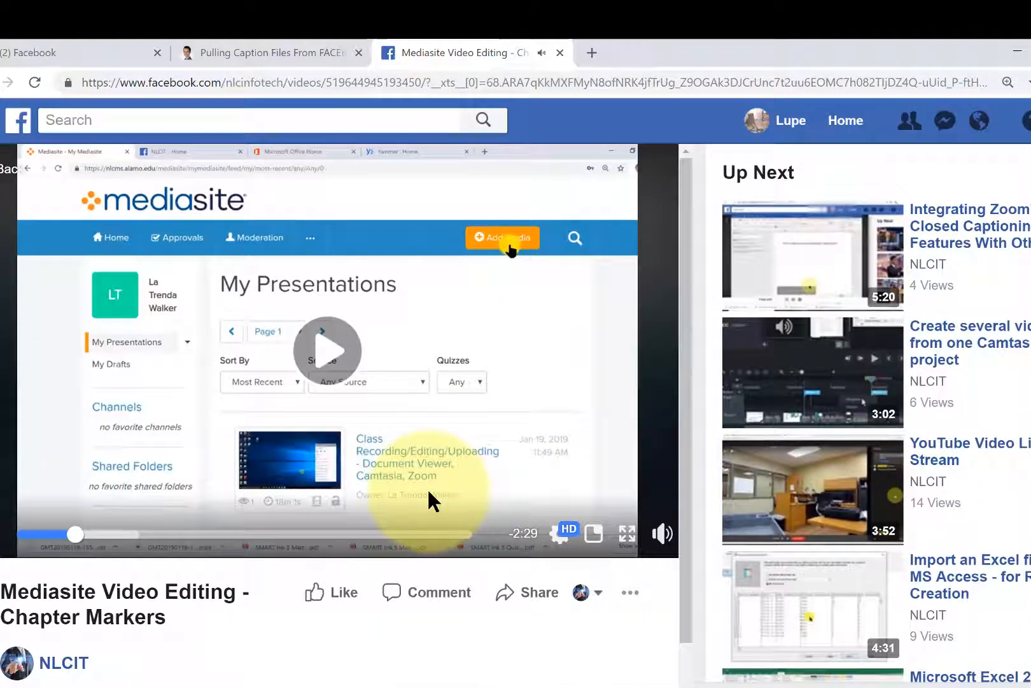
left_click(560, 533)
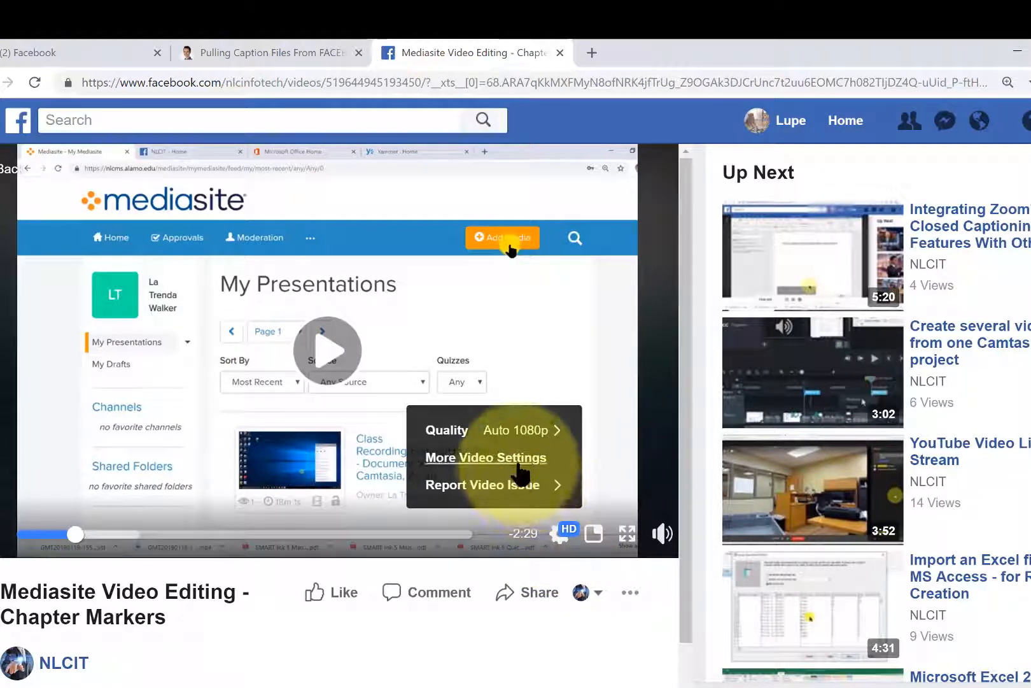
left_click(485, 457)
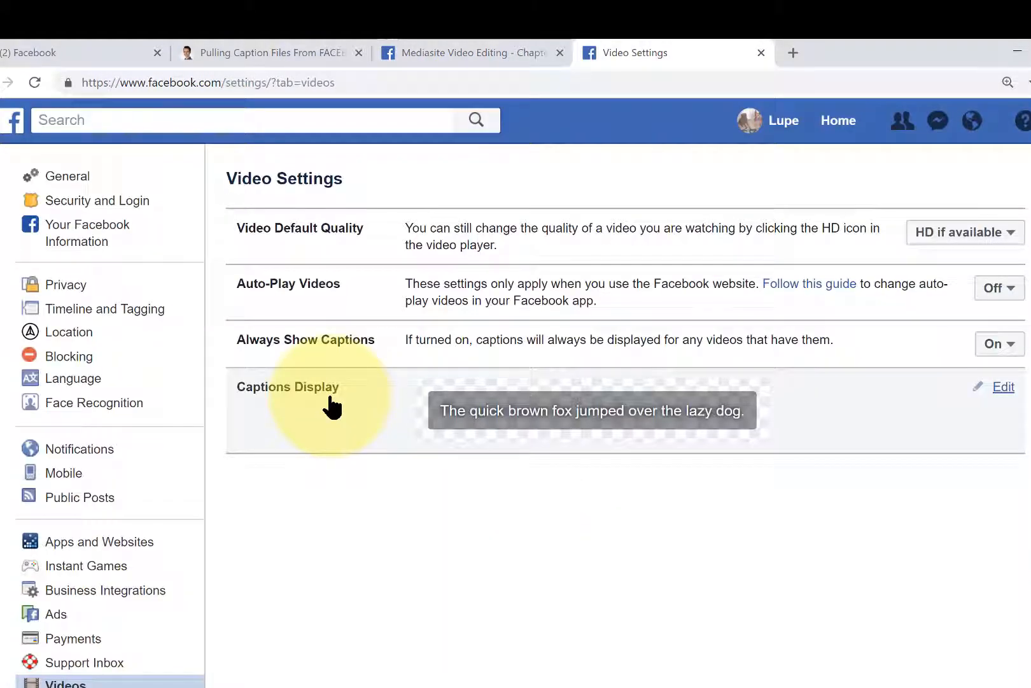
mouse_move(393, 348)
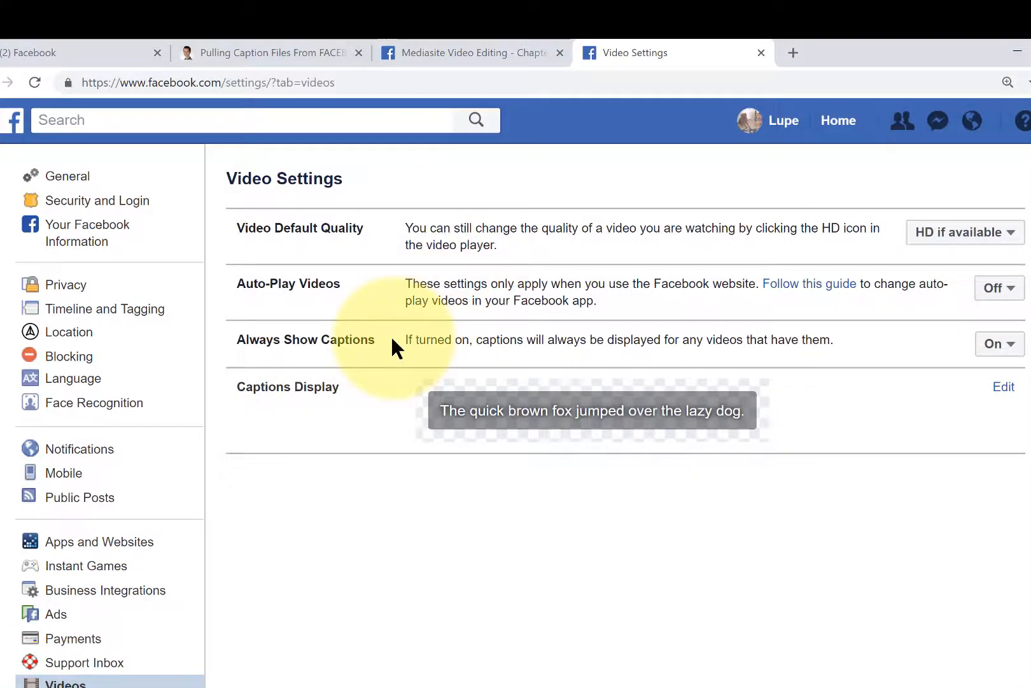
mouse_move(755, 347)
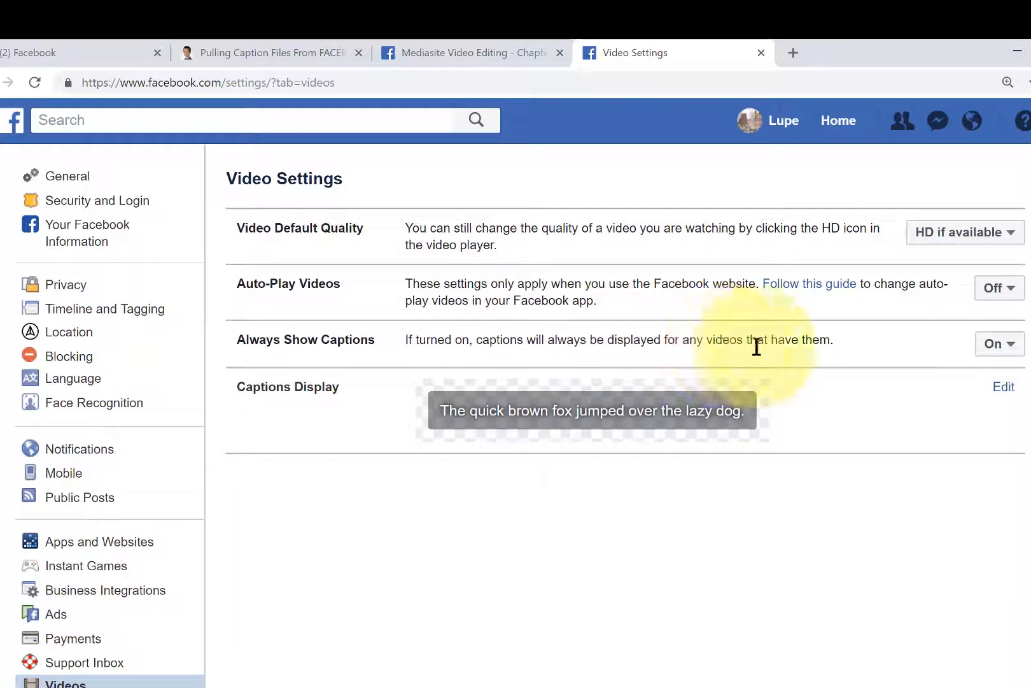
mouse_move(759, 395)
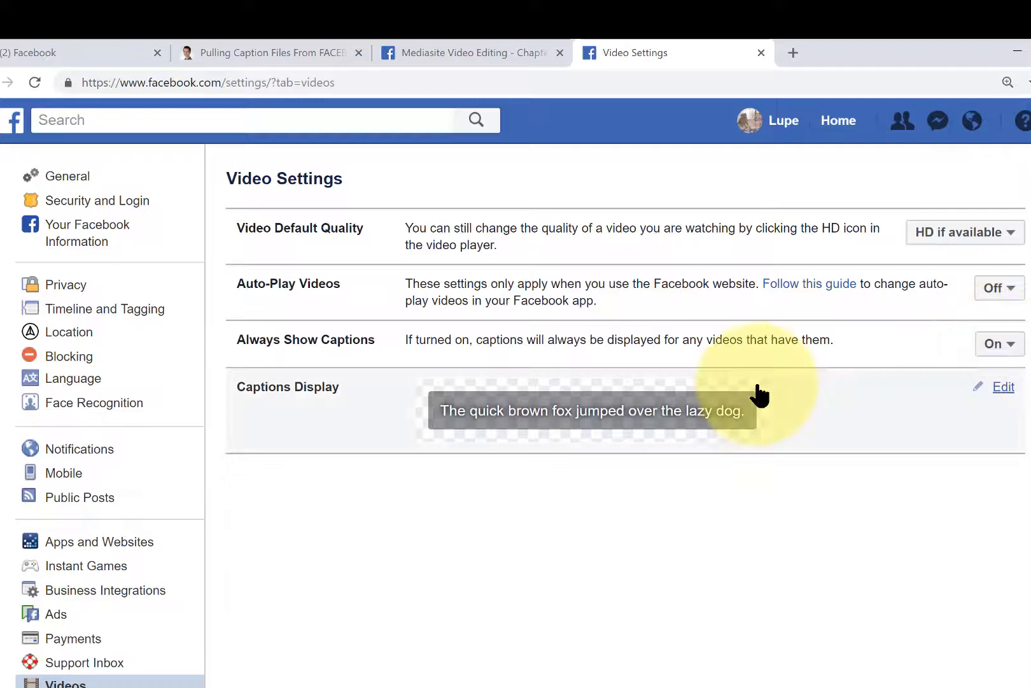
mouse_move(732, 422)
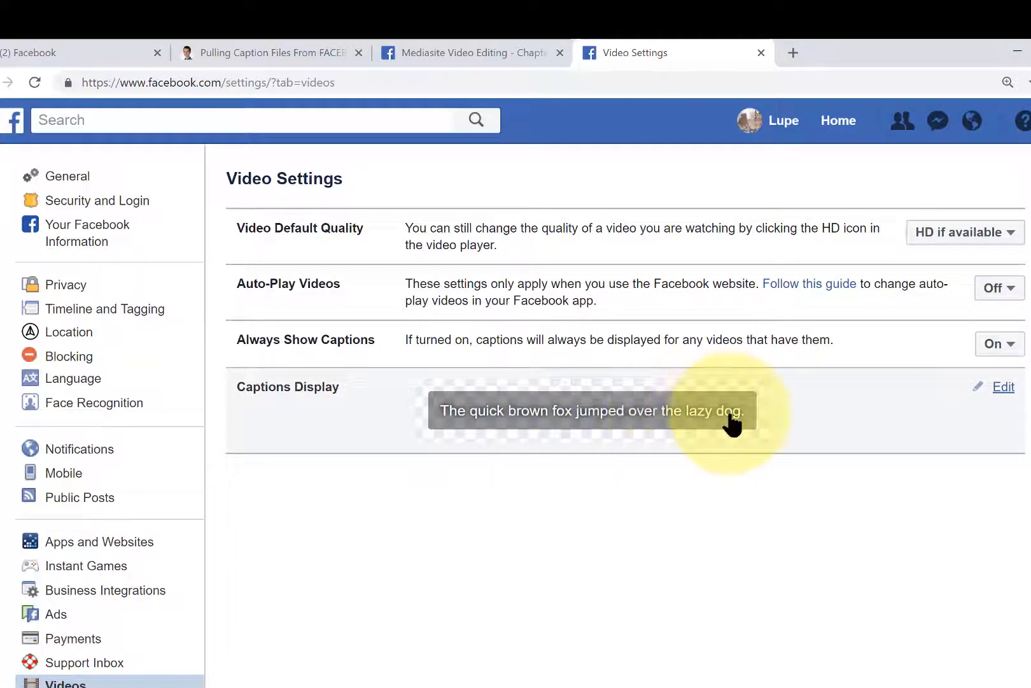
mouse_move(770, 431)
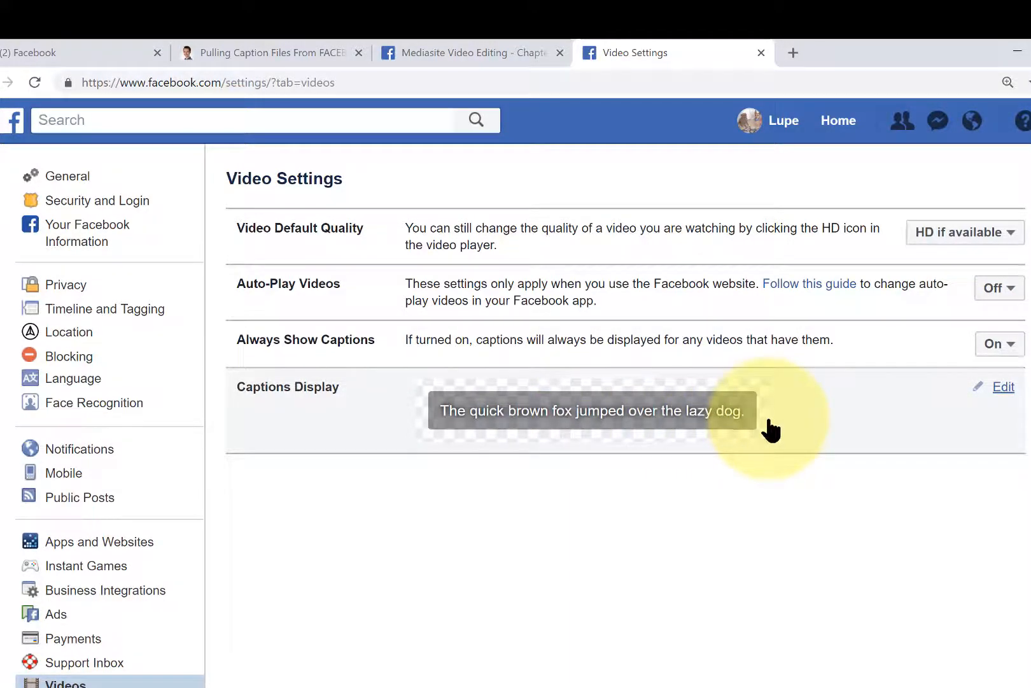
left_click(472, 52)
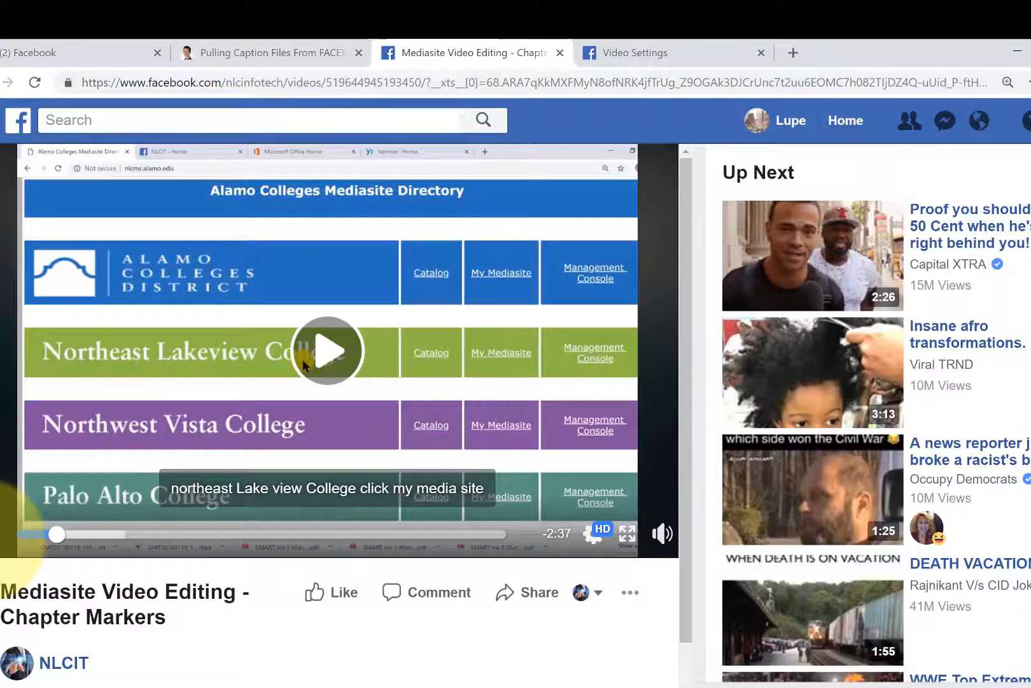
Read the caption-extraction steps in Ryan Matlock's blog post
left_click(270, 53)
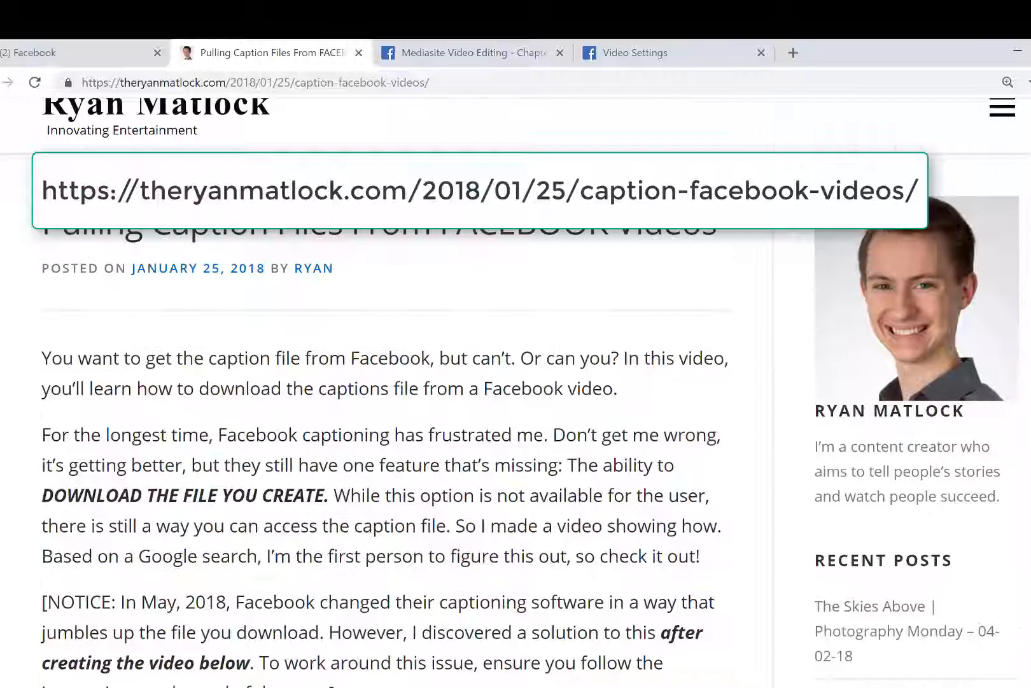
scroll("up", 3)
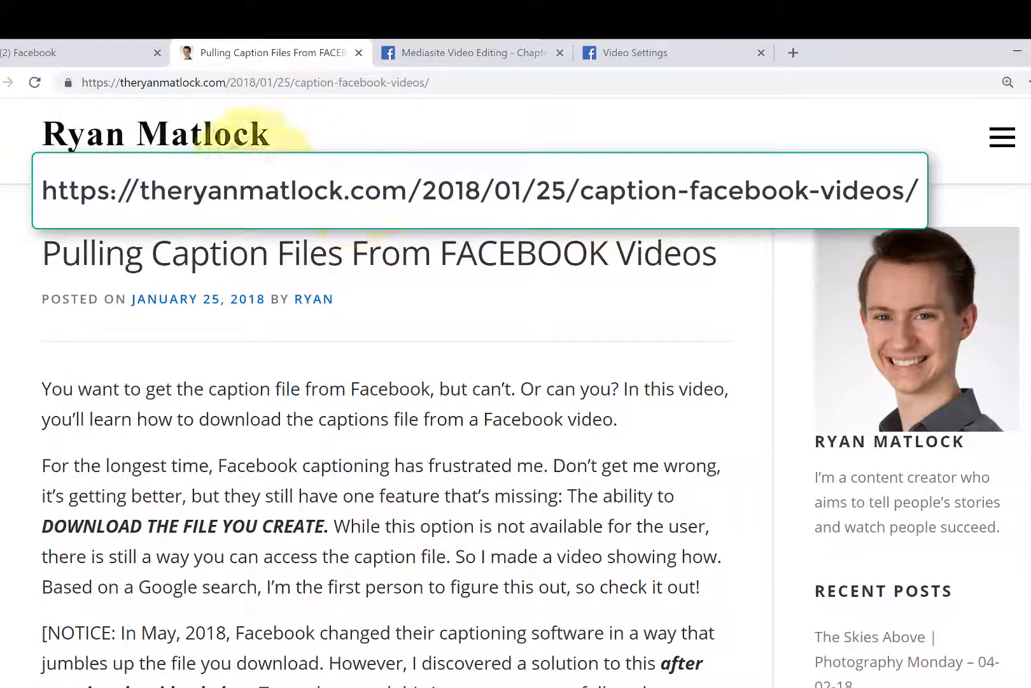
scroll("down", 3)
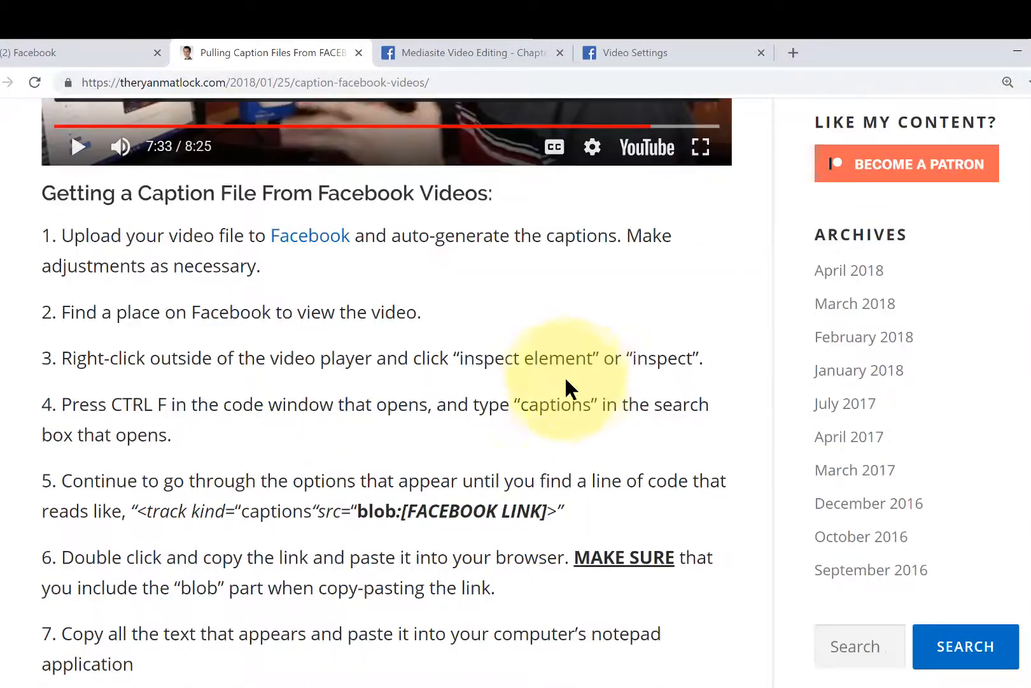
mouse_move(562, 391)
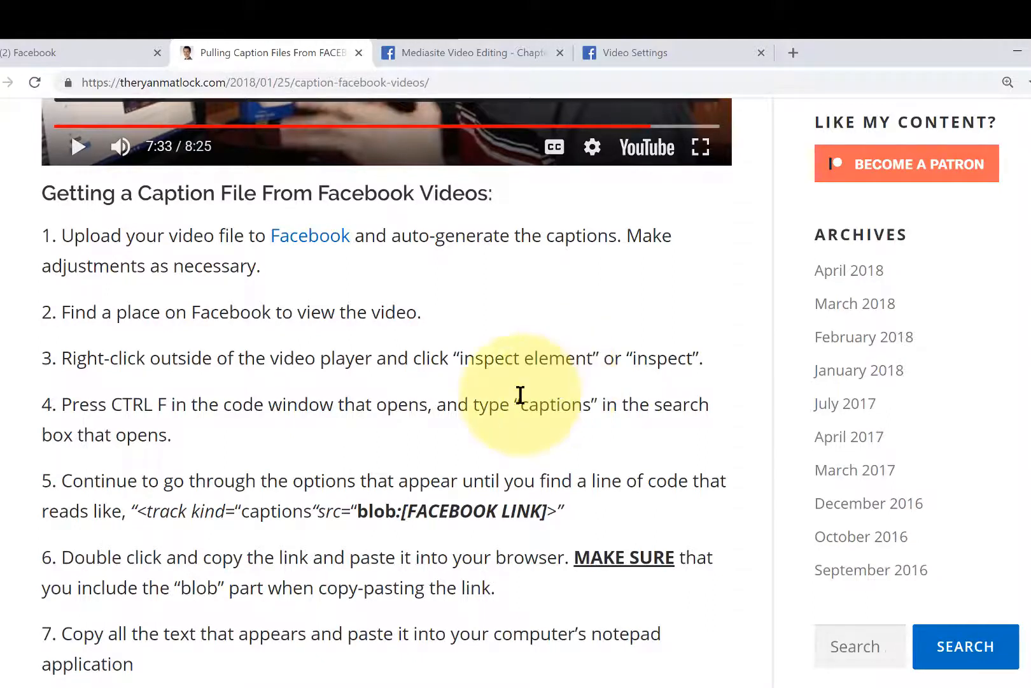
mouse_move(283, 514)
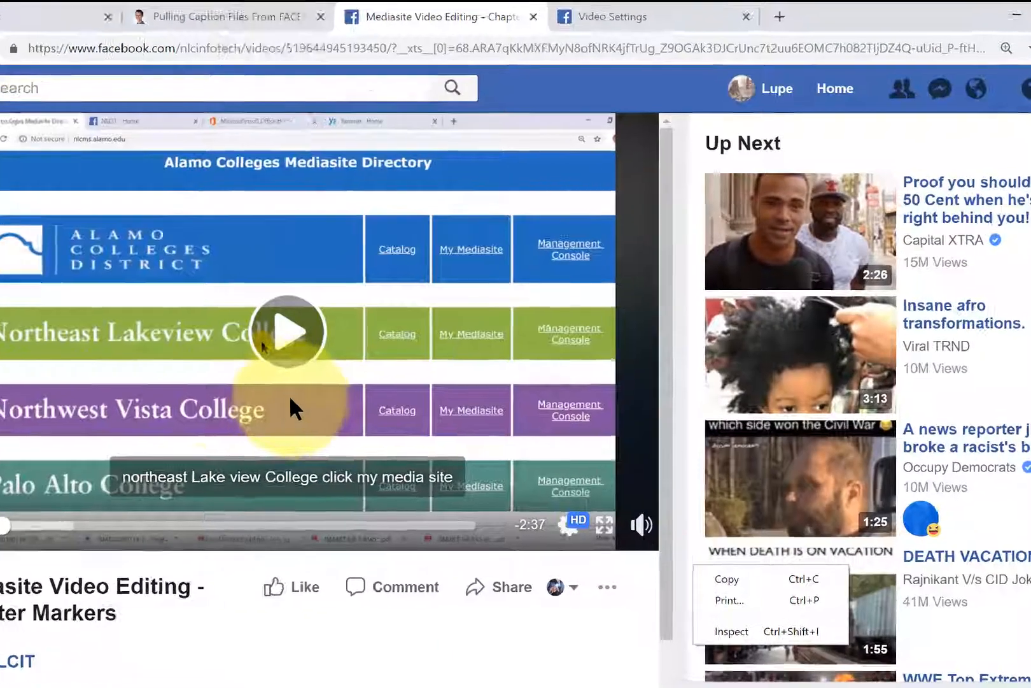
Inspect the page and search DevTools for 'captions' to select the track's blob link
right_click(385, 197)
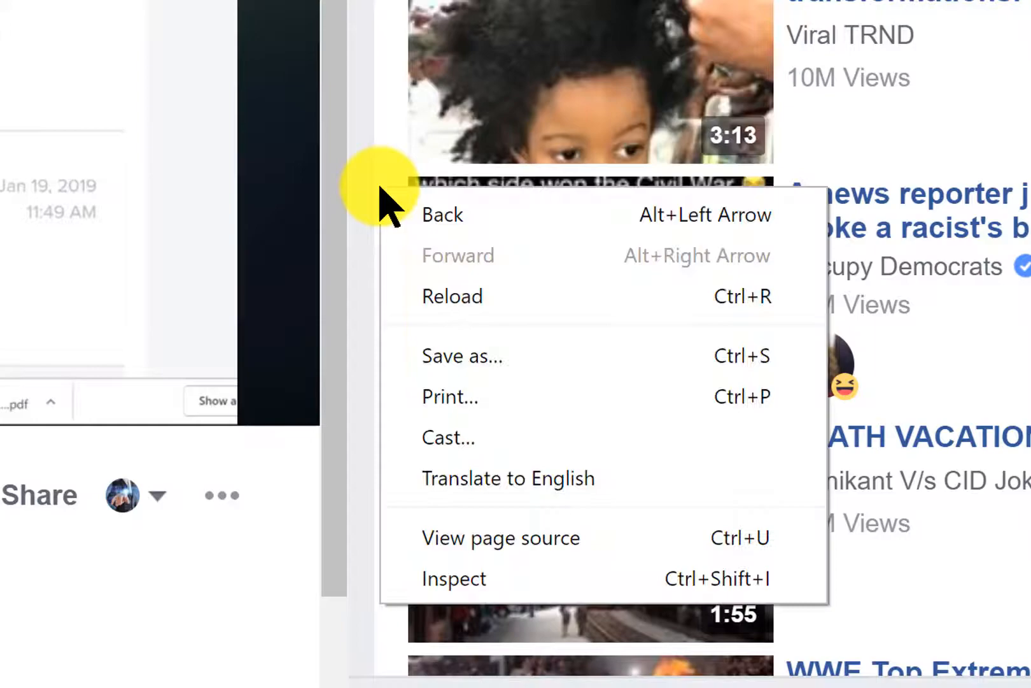
mouse_move(460, 577)
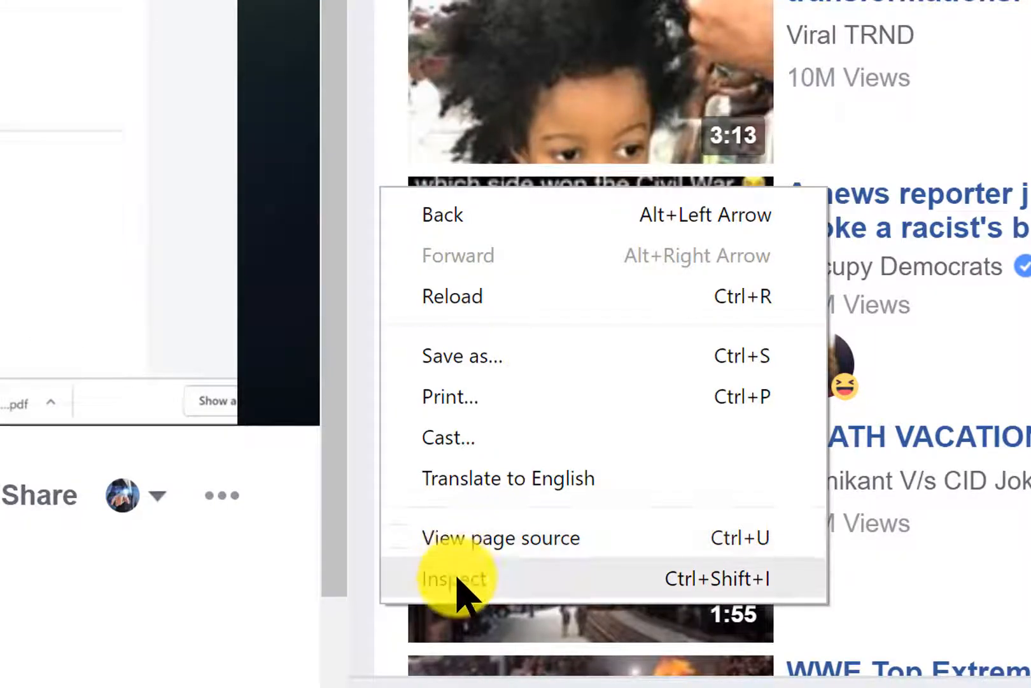
left_click(453, 578)
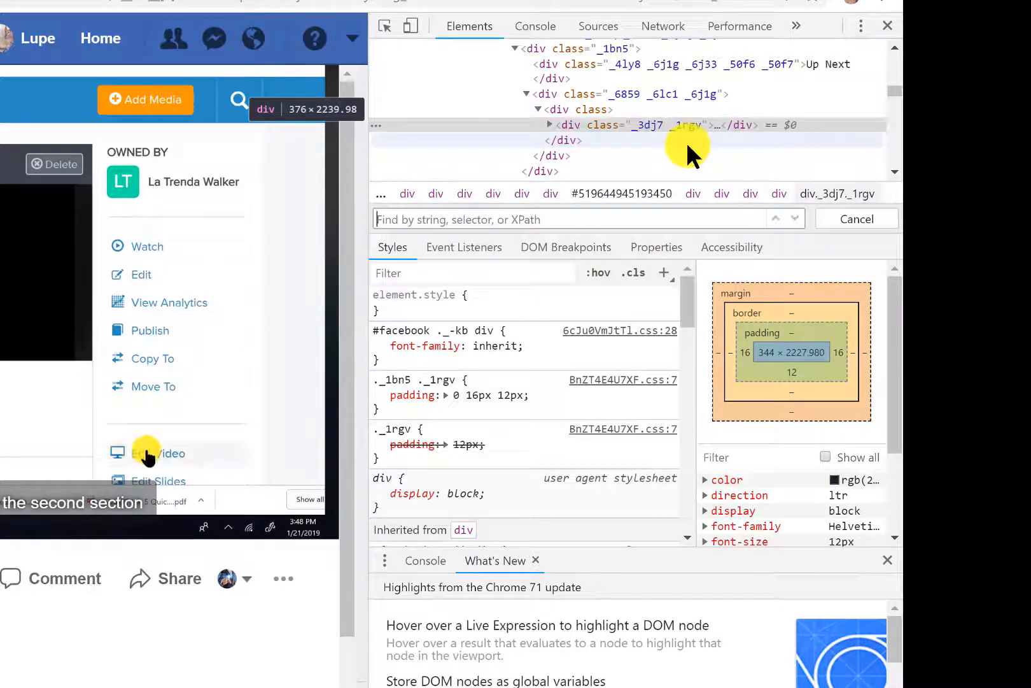
type("cap")
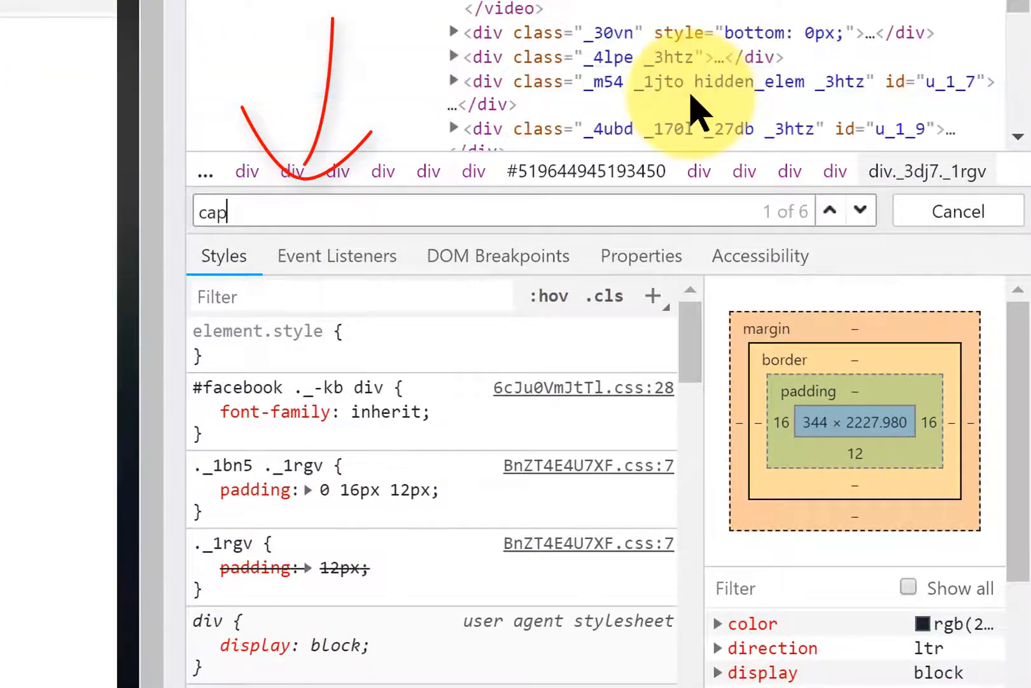
type("tions")
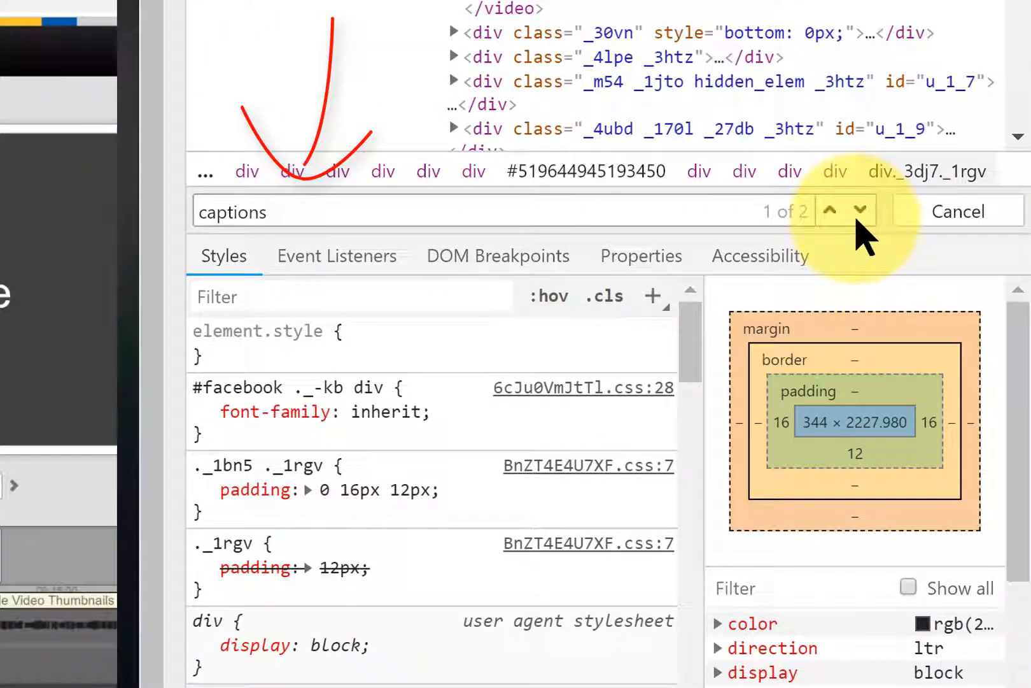
mouse_move(862, 210)
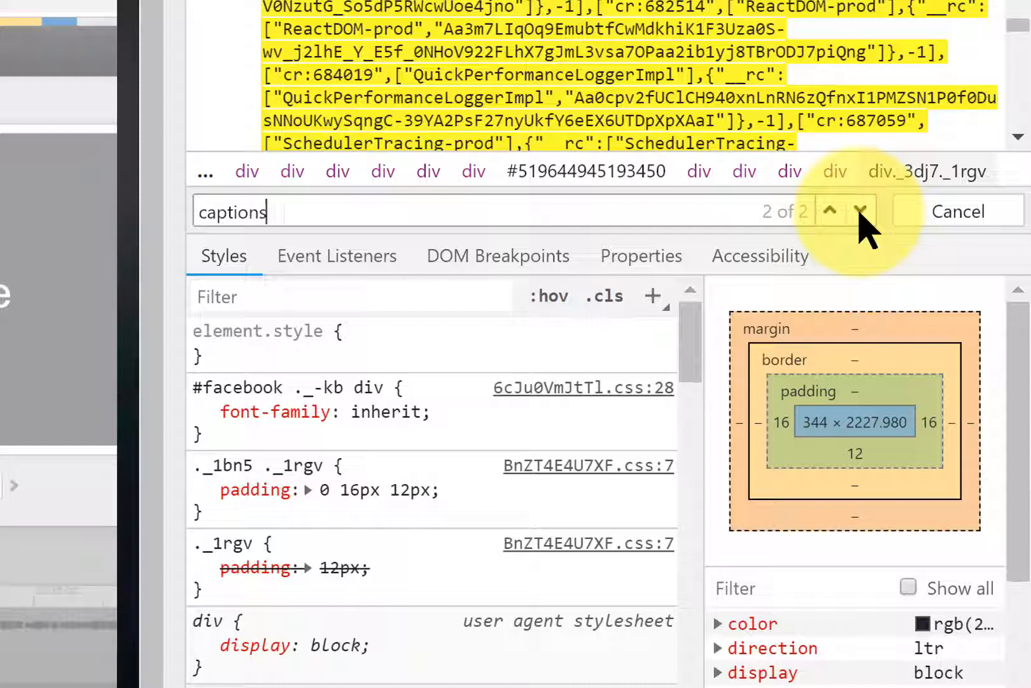
mouse_move(831, 211)
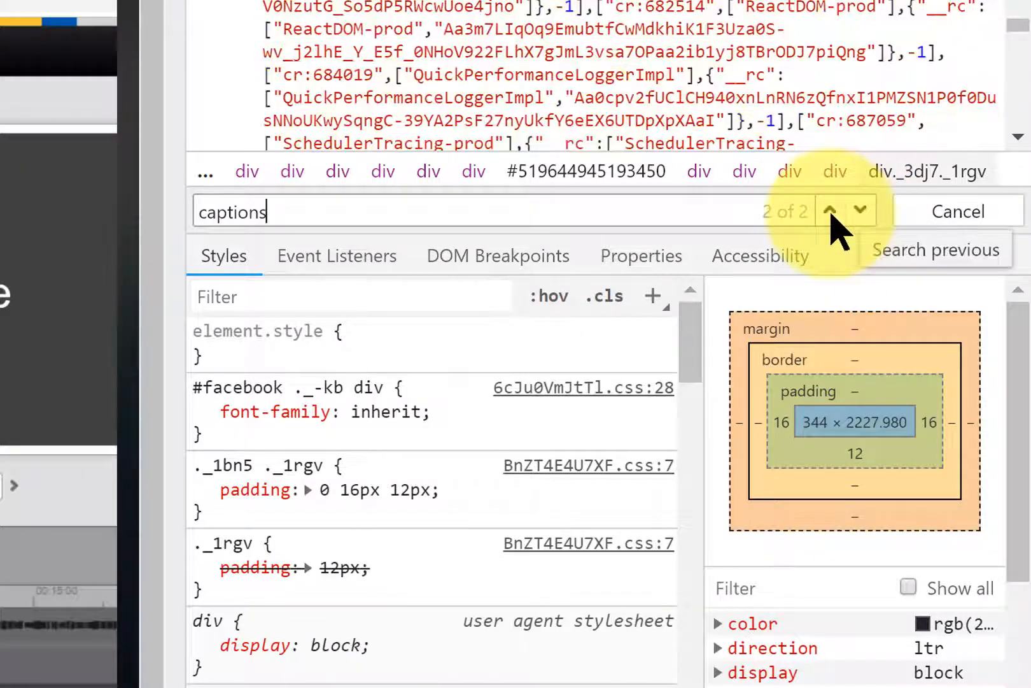
left_click(860, 211)
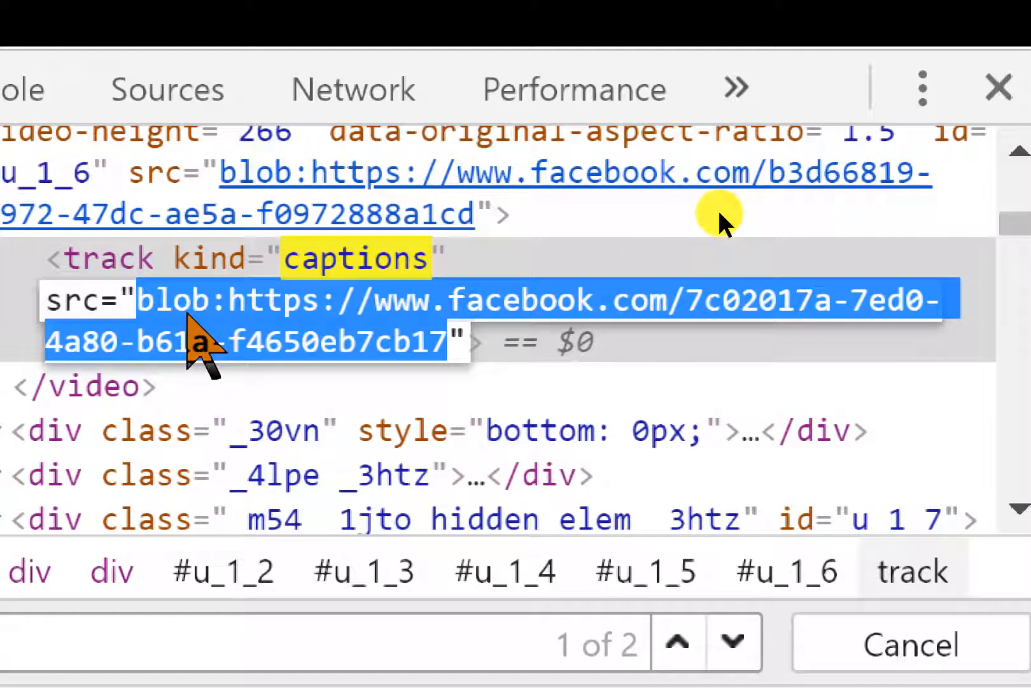
Open the captions blob link to view the WEBVTT text, then return to the blog
right_click(191, 322)
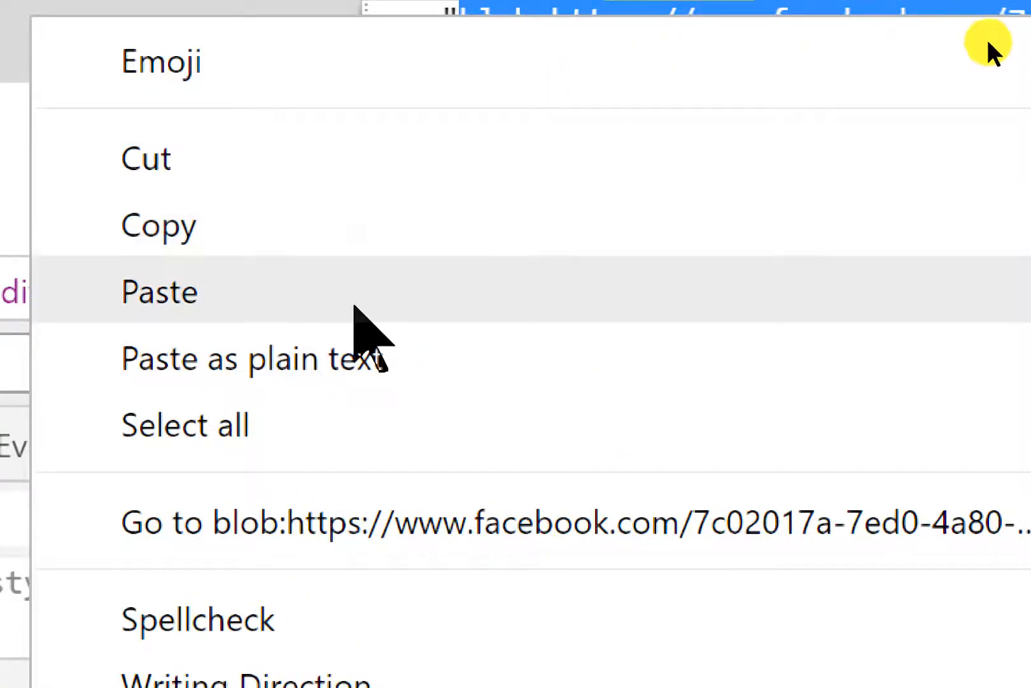
mouse_move(434, 523)
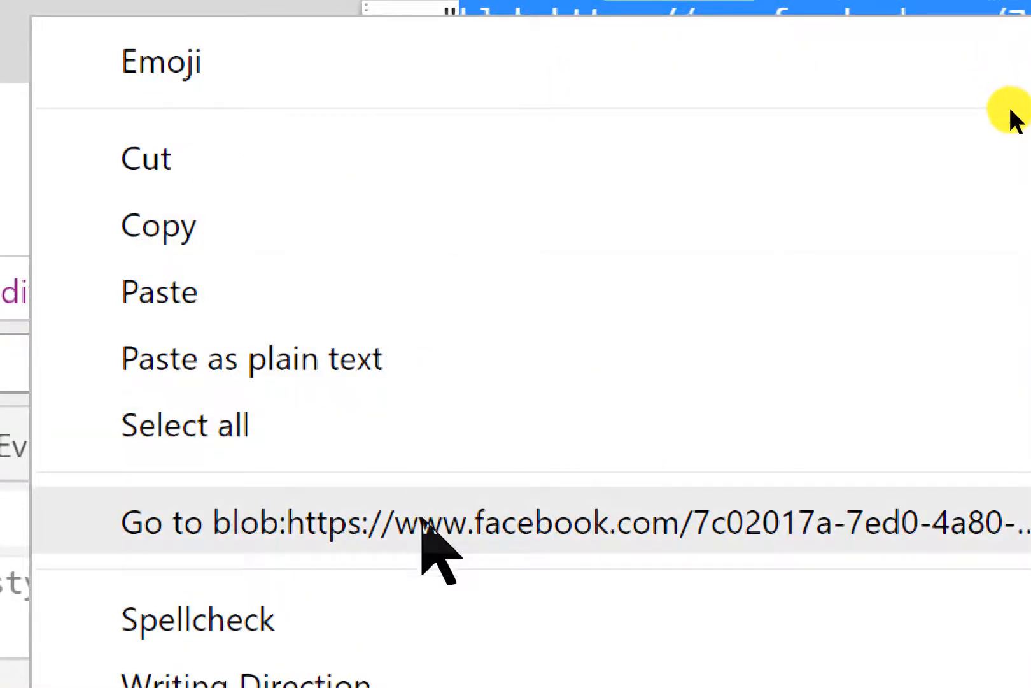
left_click(428, 523)
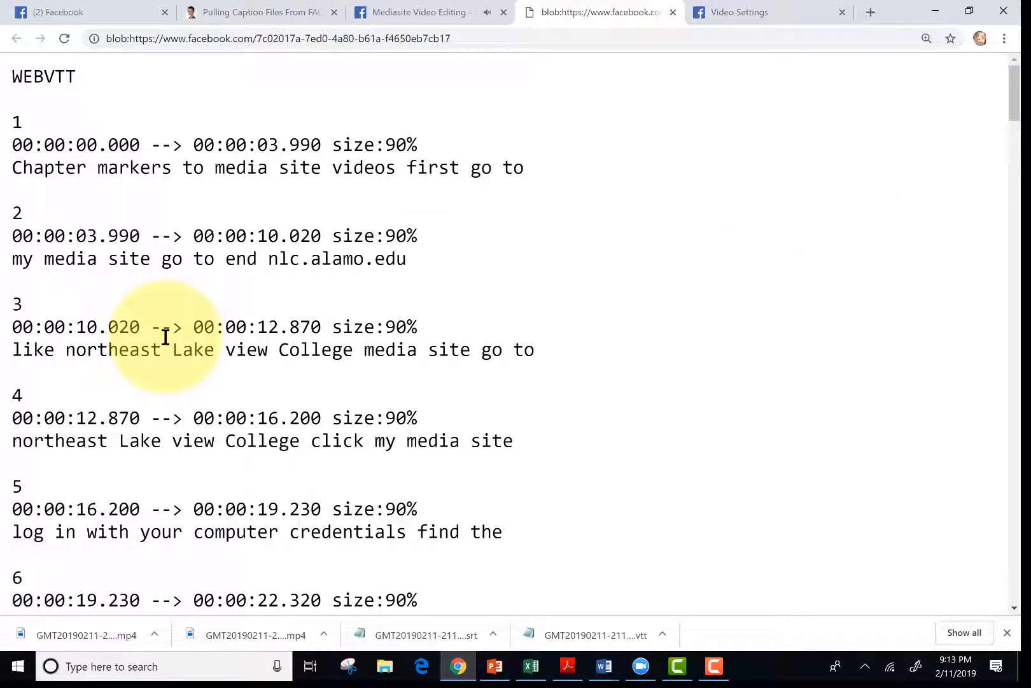
mouse_move(187, 139)
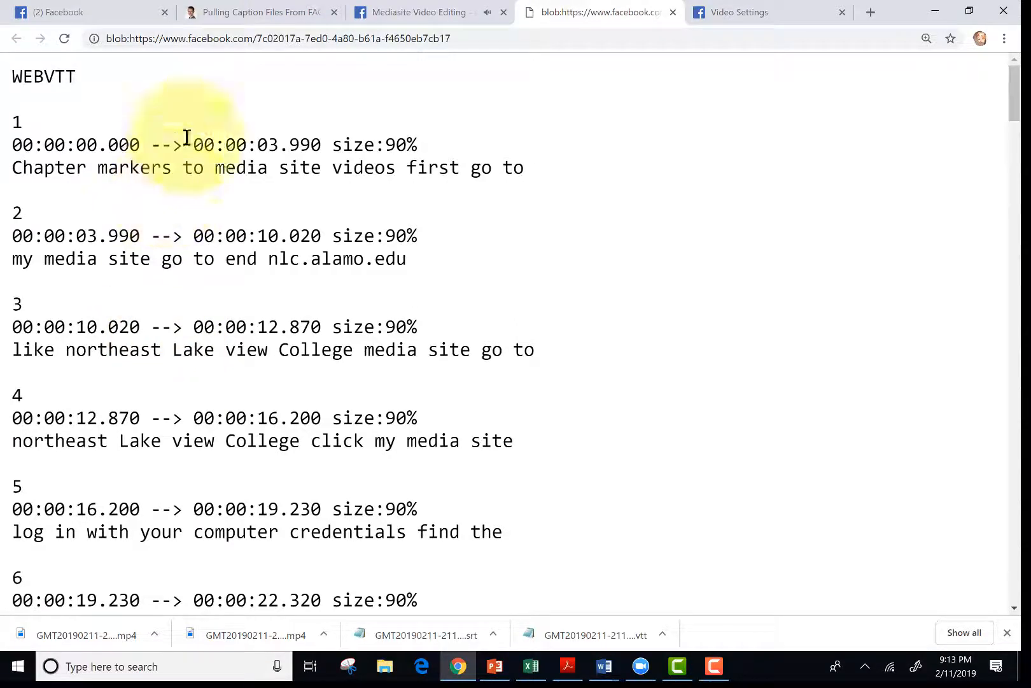
left_click(260, 12)
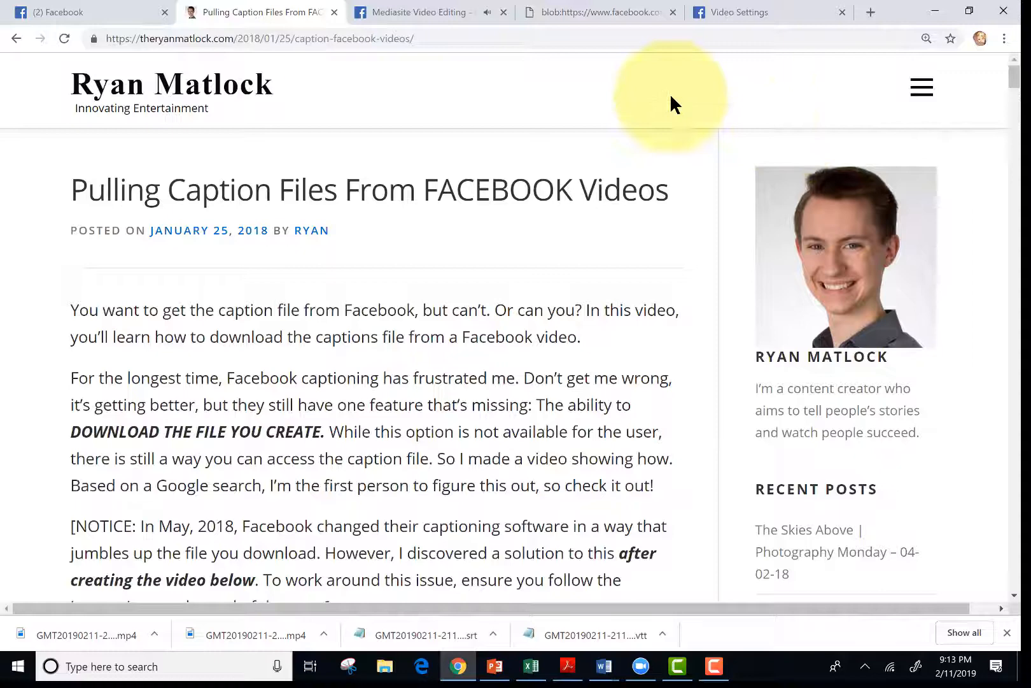
Save the pasted WordPad caption text as captions.vtt
left_click(599, 12)
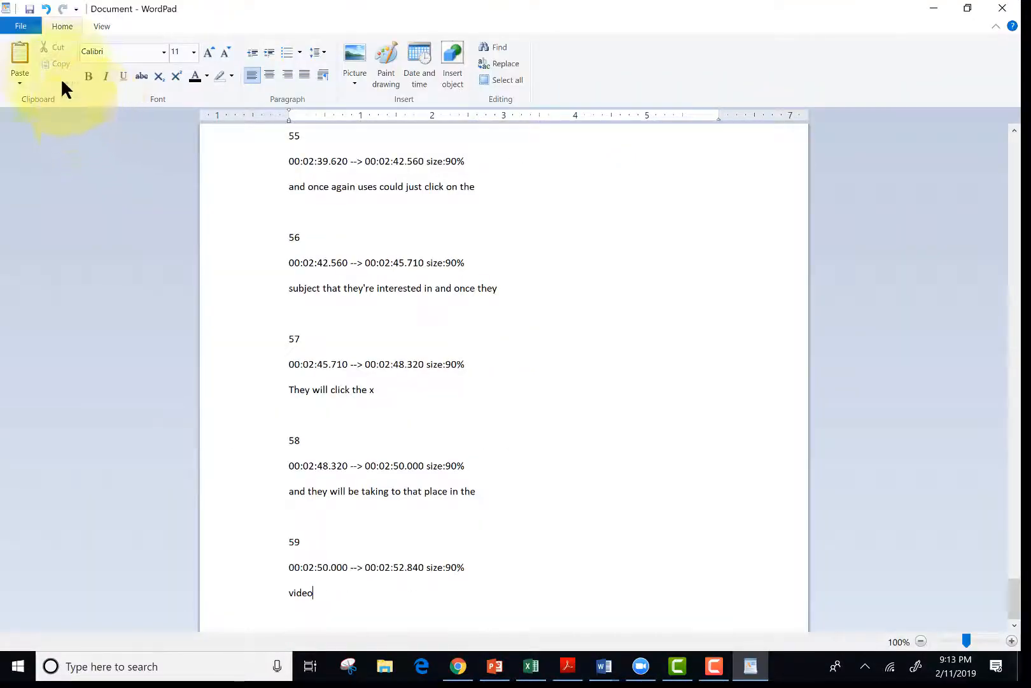
mouse_move(21, 26)
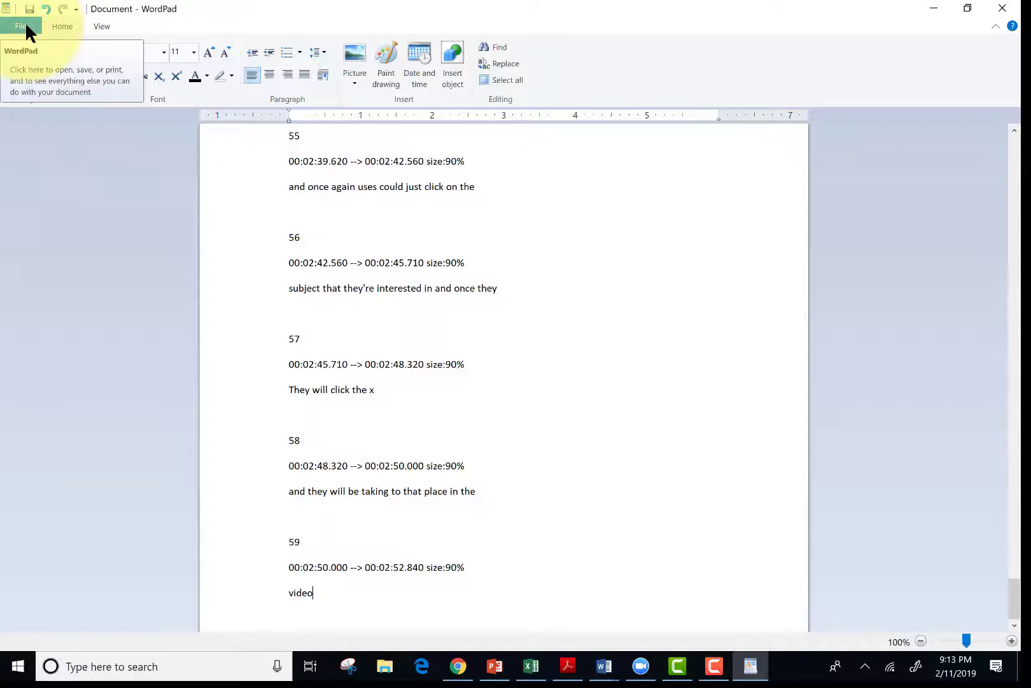
left_click(21, 26)
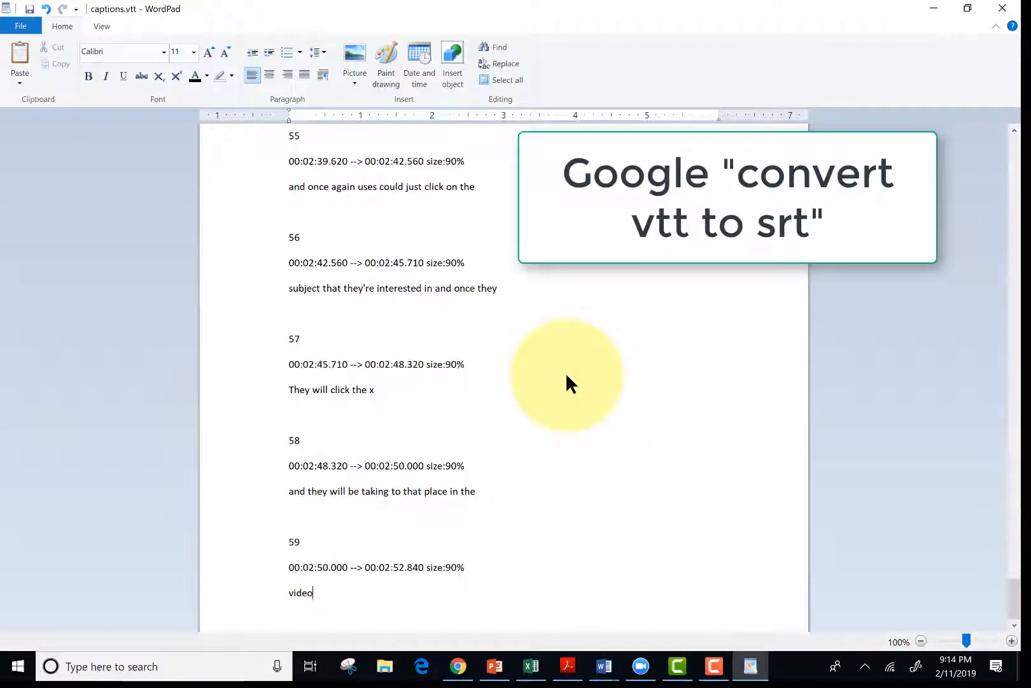
mouse_move(488, 651)
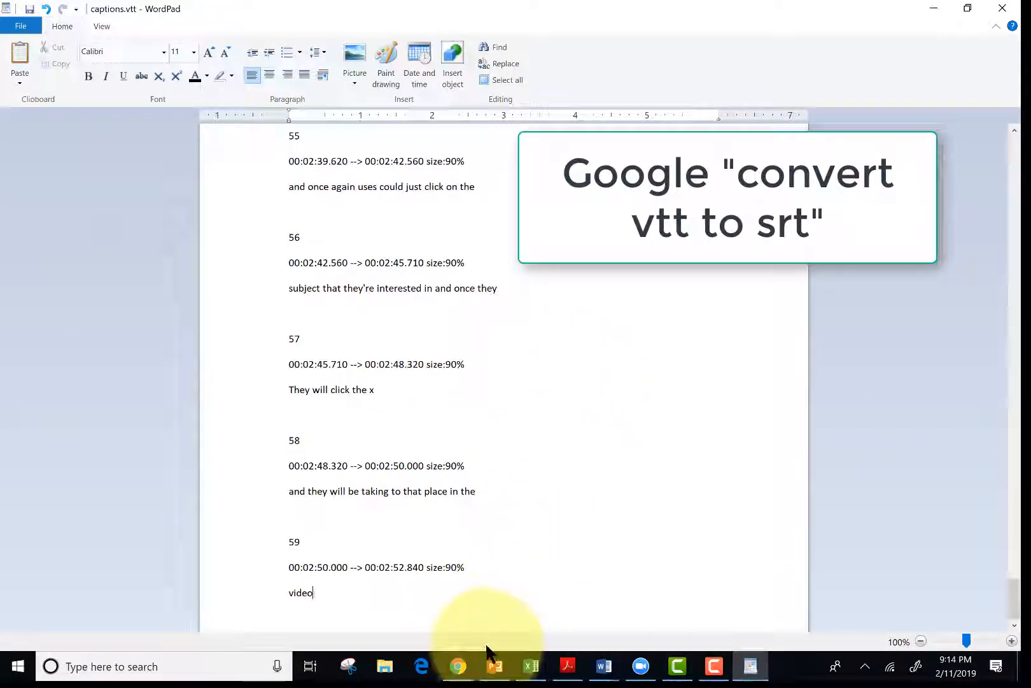
Upload captions.vtt to Subtitle Tools and download the converted captions.srt
left_click(457, 666)
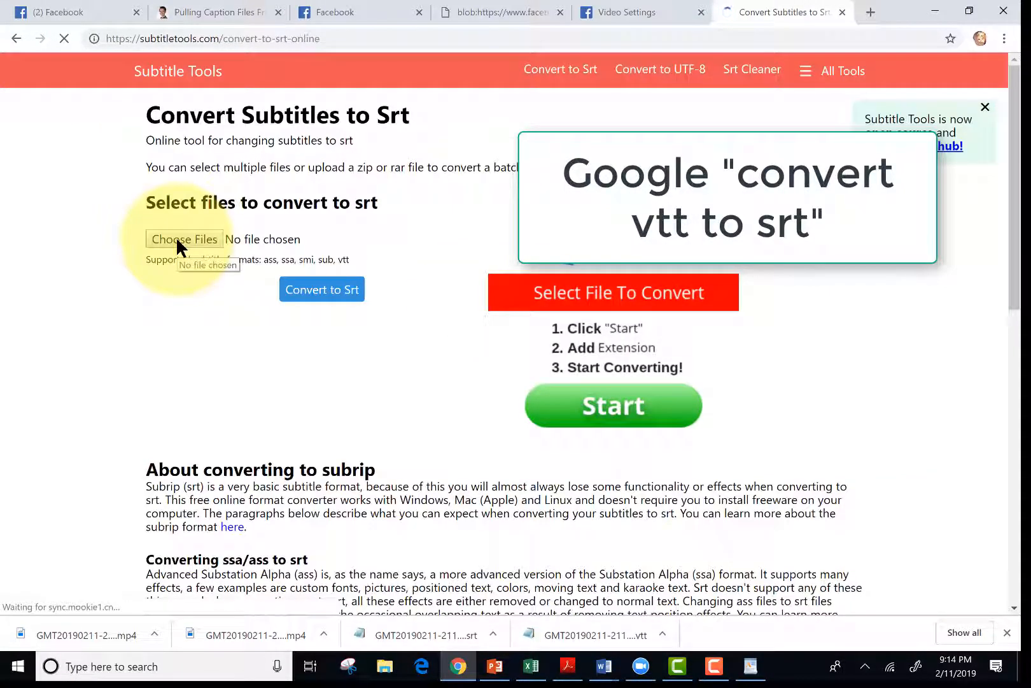
left_click(184, 239)
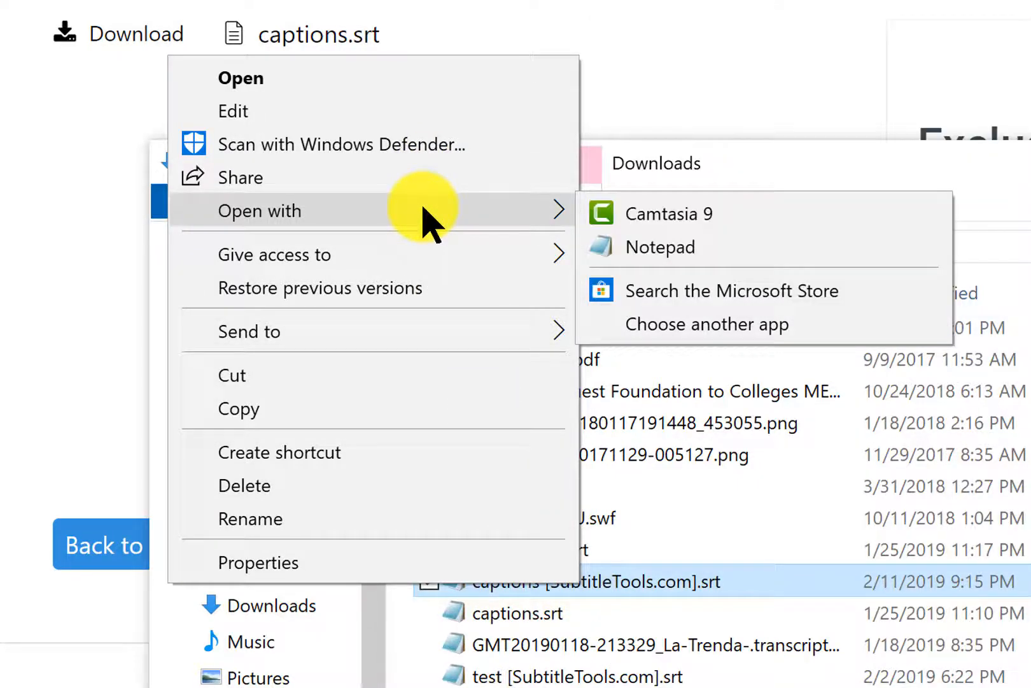
Open the downloaded captions [SubtitleTools.com].srt in Notepad
left_click(659, 247)
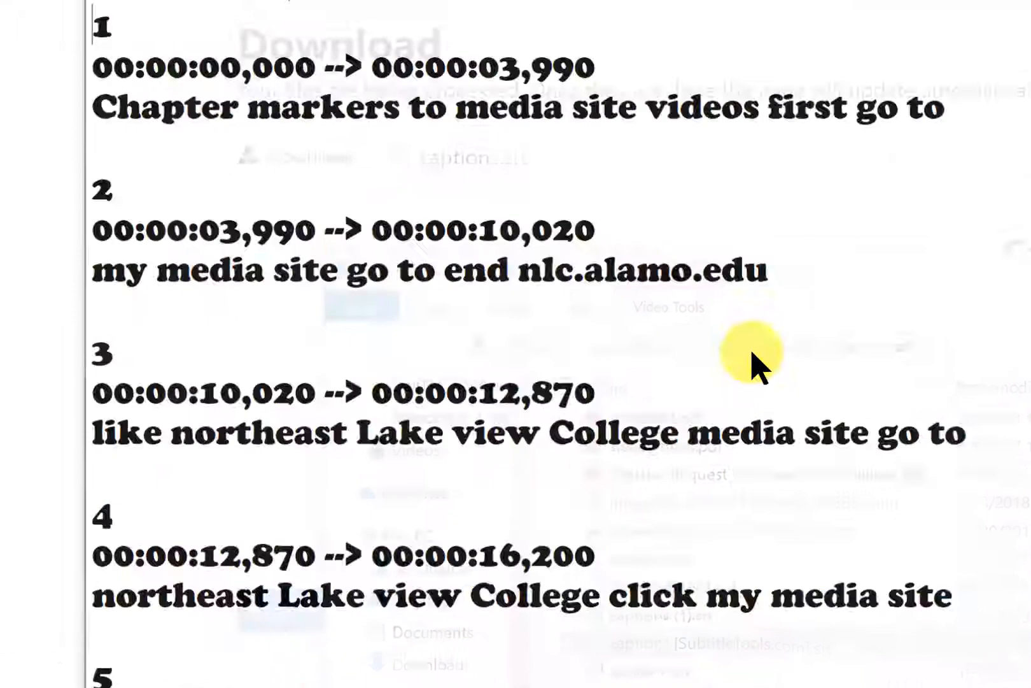